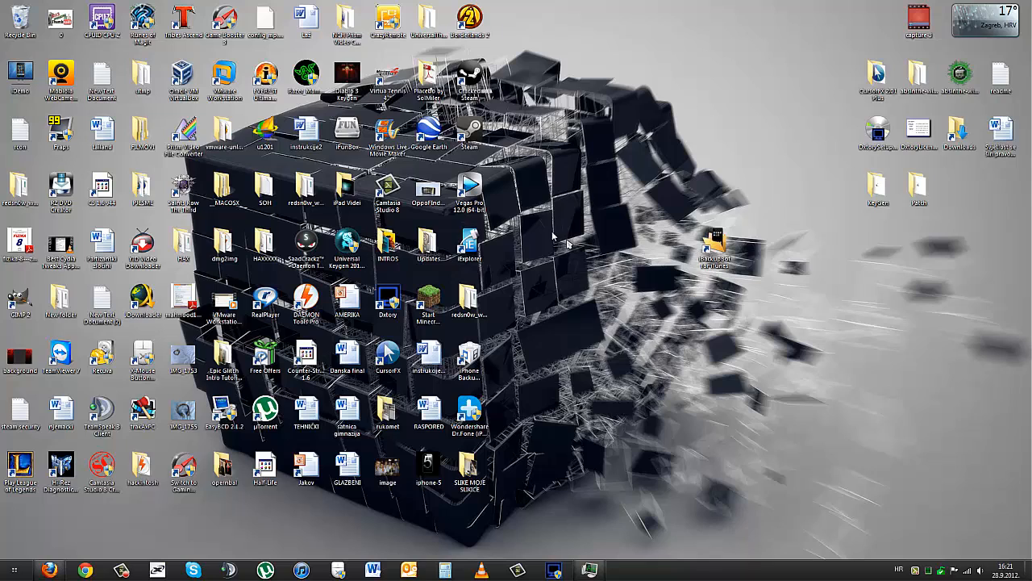
- Open the SLIKE MOJE SLIKCE desktop folder, scroll its photo thumbnails and select one photo
click(470, 354)
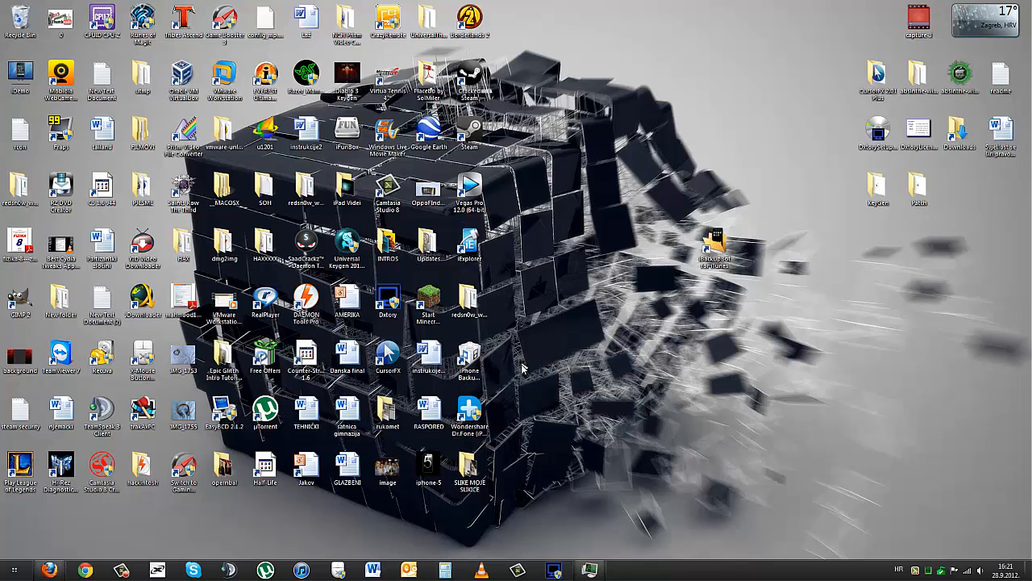
mouse_move(520, 384)
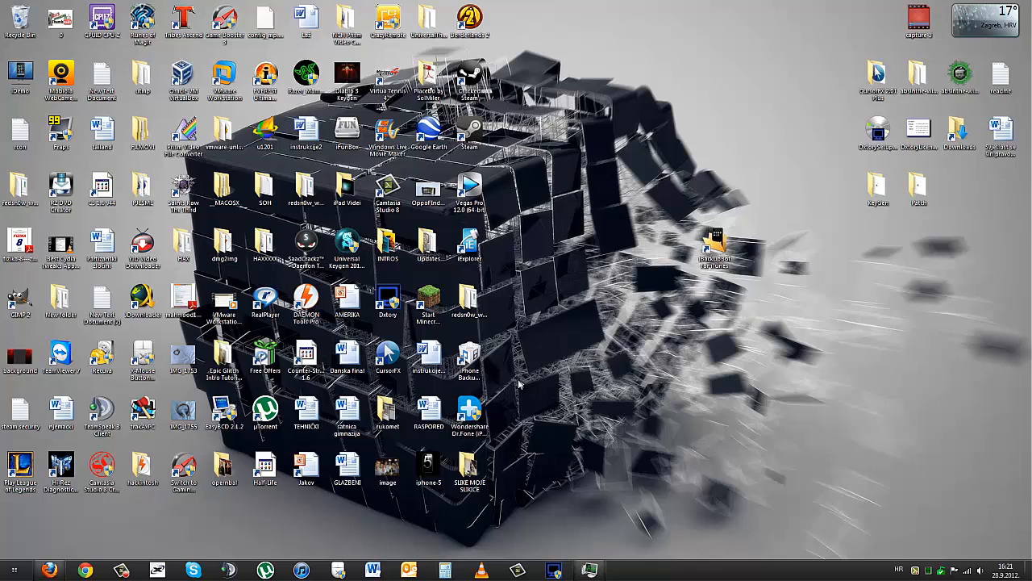
mouse_move(446, 351)
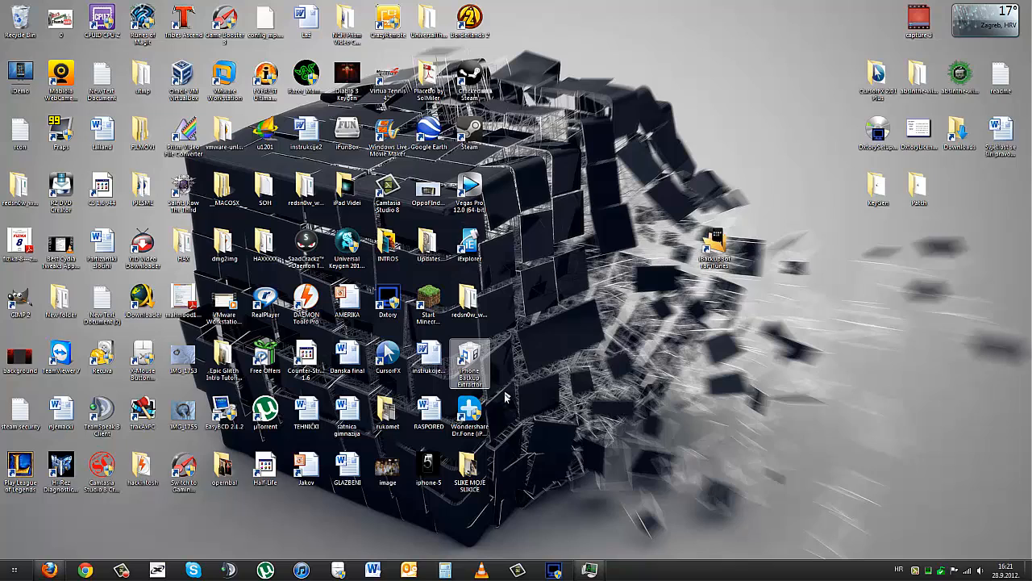
click(468, 361)
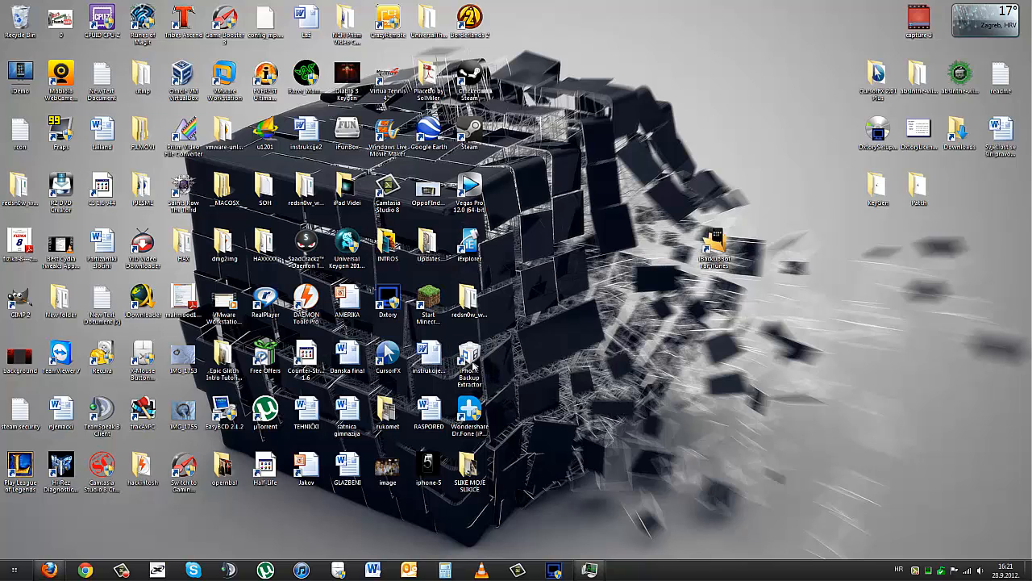
mouse_move(469, 355)
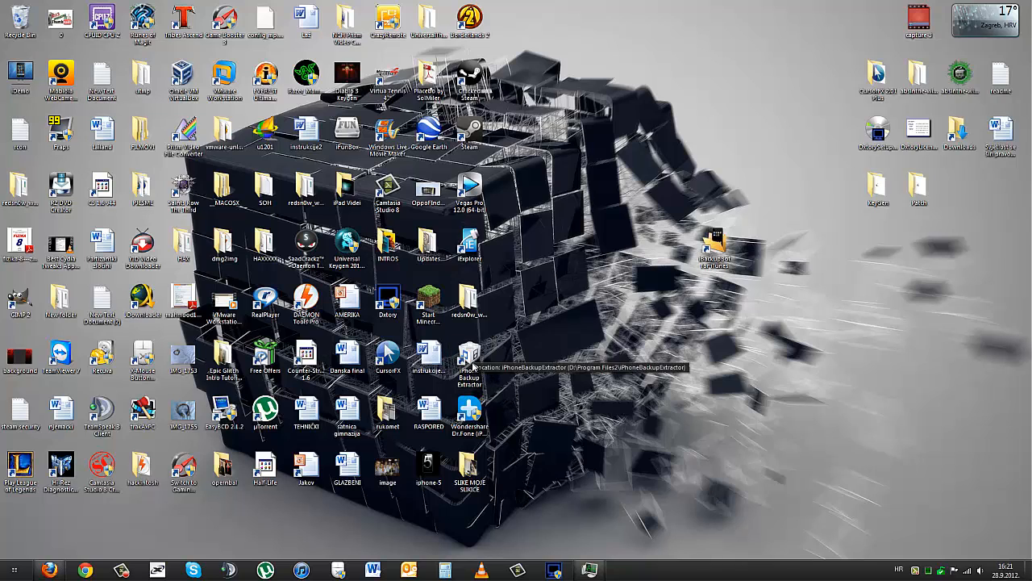
mouse_move(468, 414)
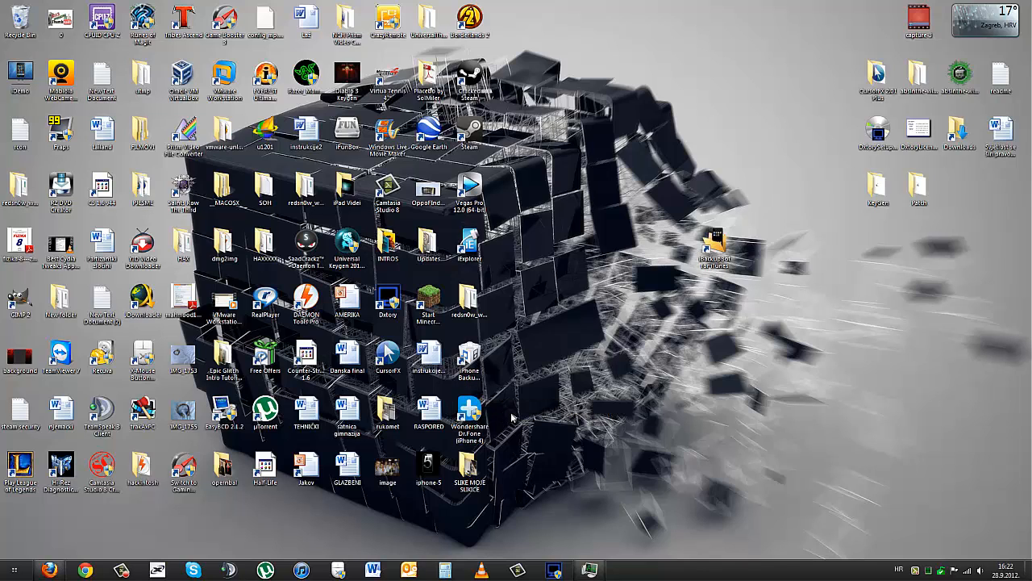
right_click(512, 417)
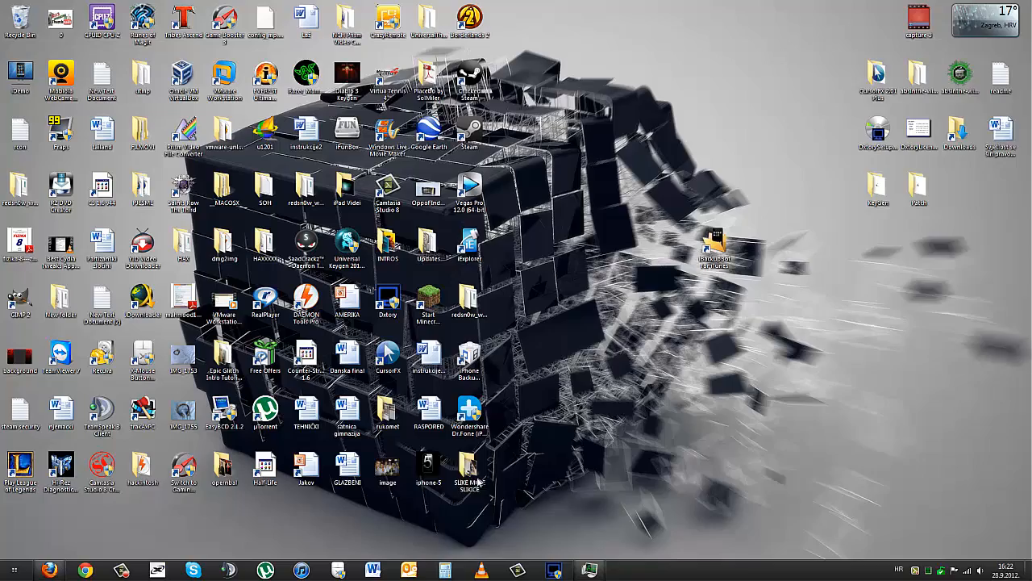
double_click(469, 464)
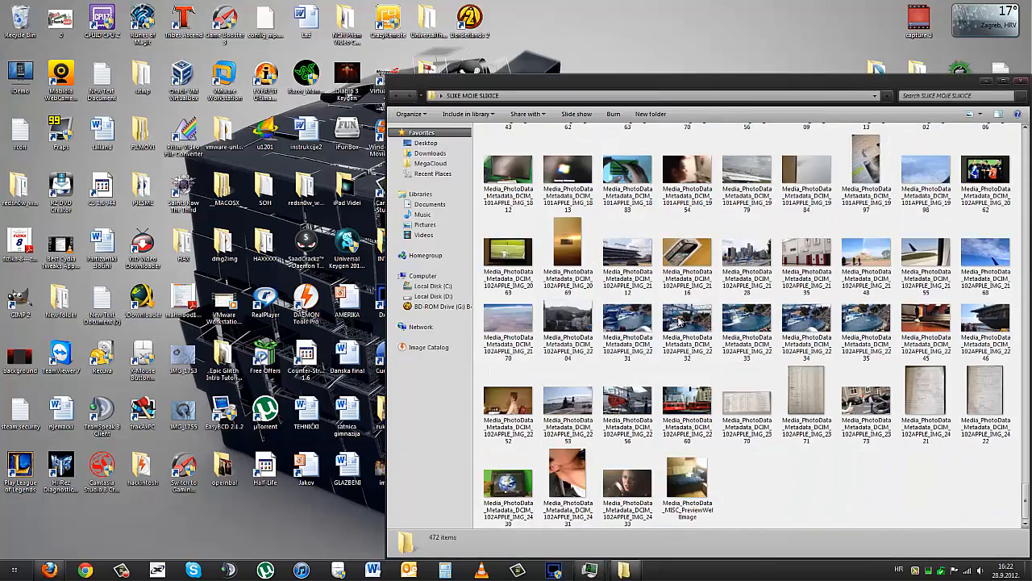
scroll(down, 3)
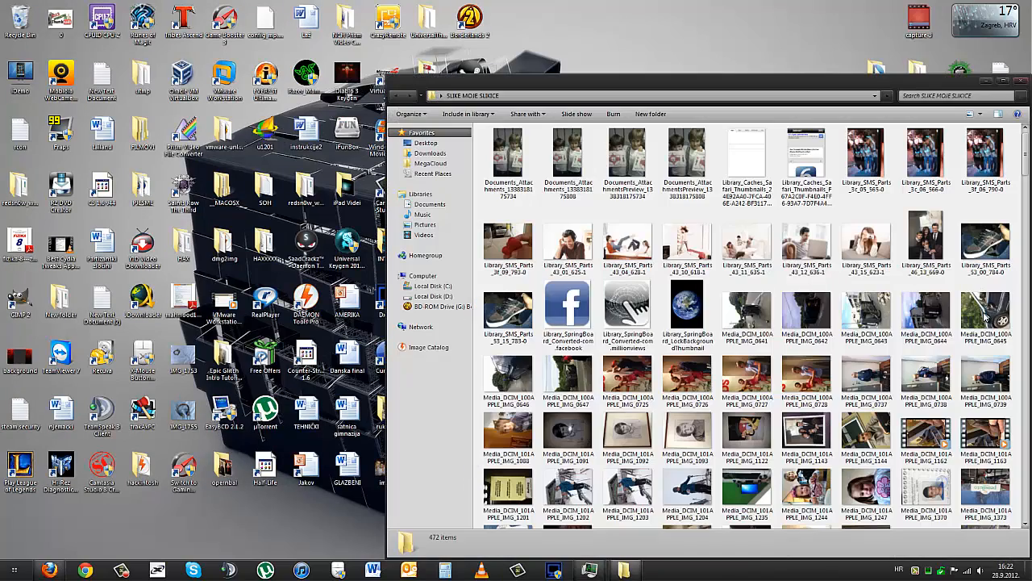
scroll(down, 3)
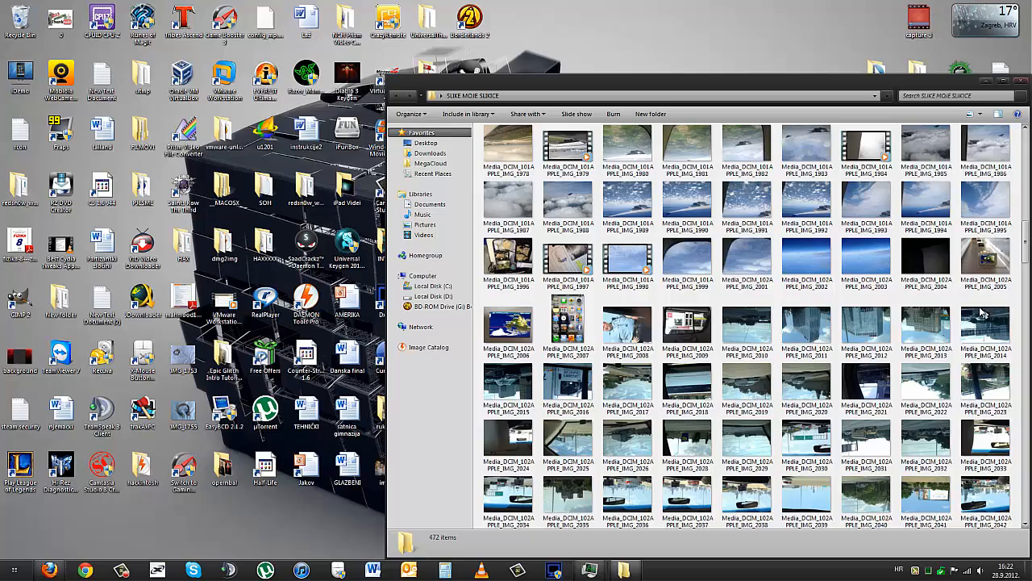
scroll(down, 3)
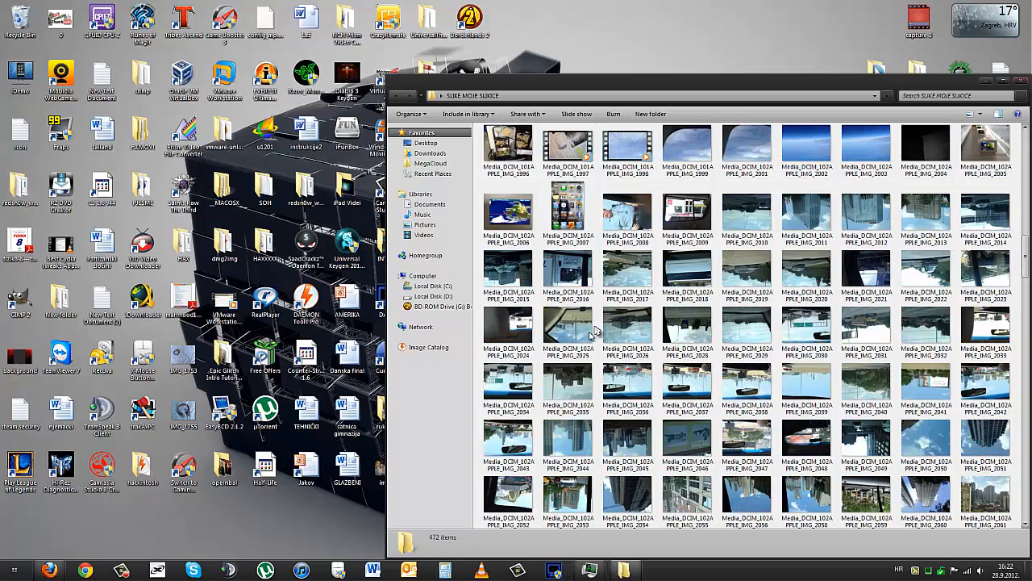
scroll(down, 3)
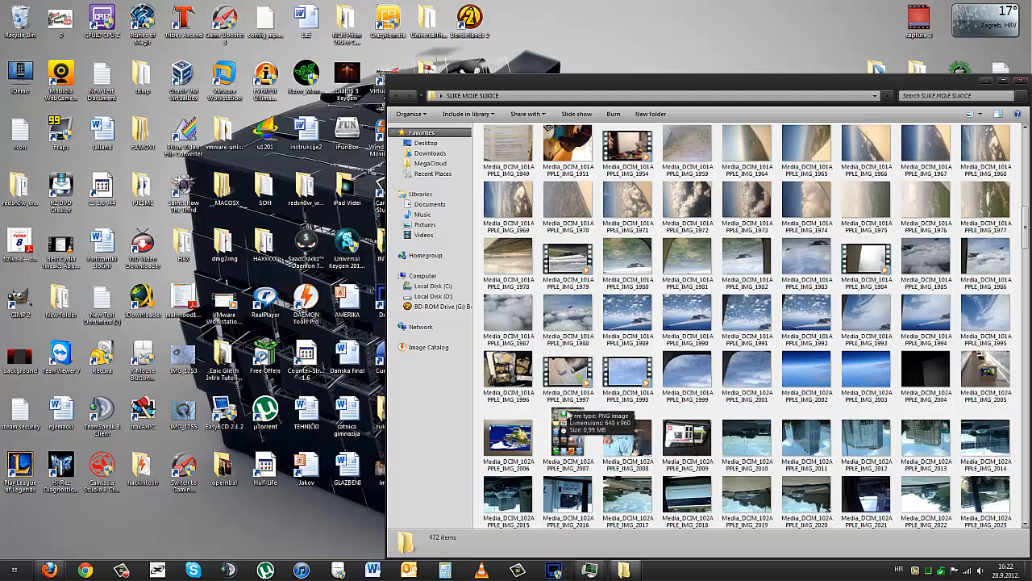
scroll(down, 3)
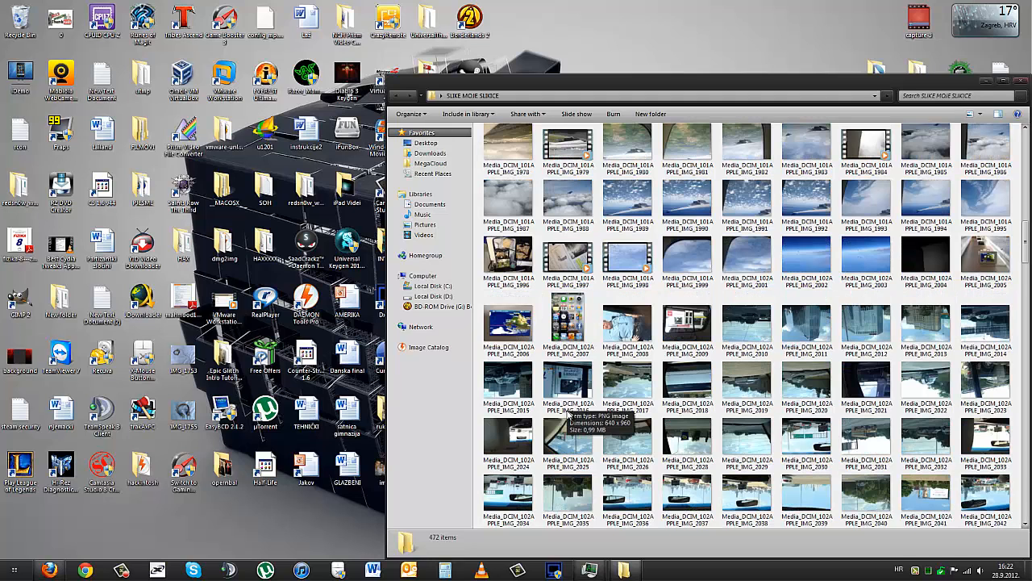
scroll(down, 3)
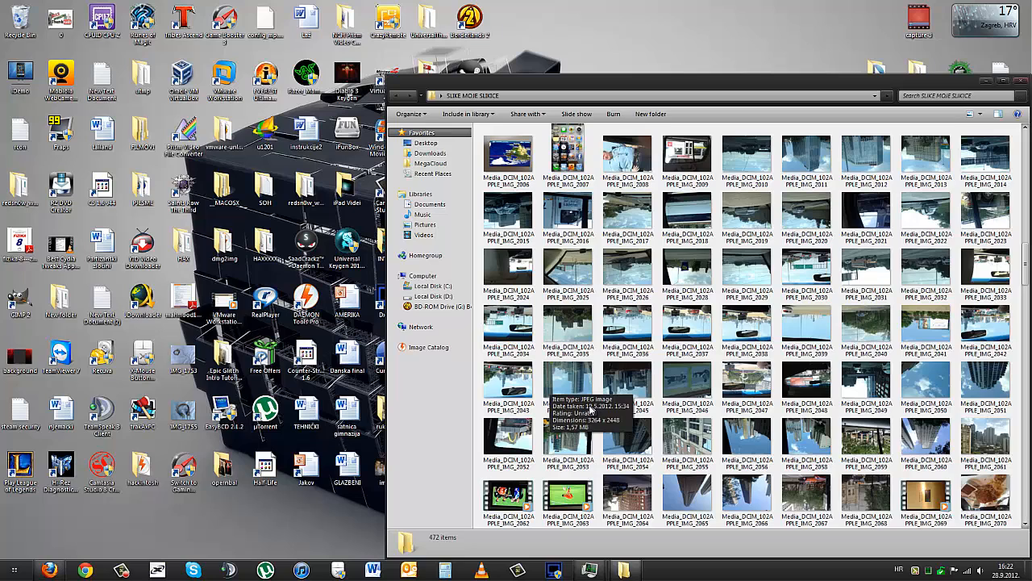
mouse_move(589, 431)
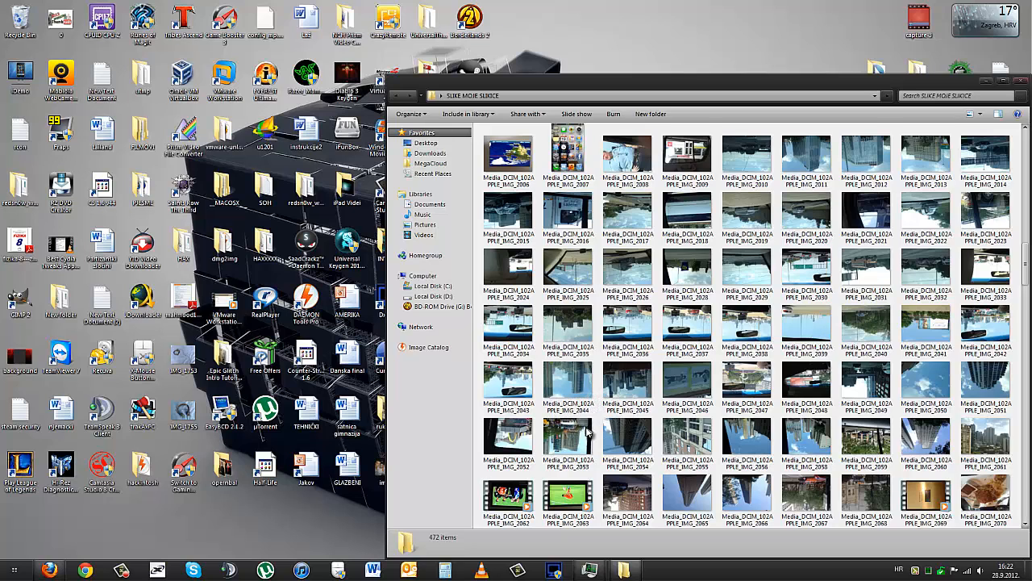
scroll(down, 3)
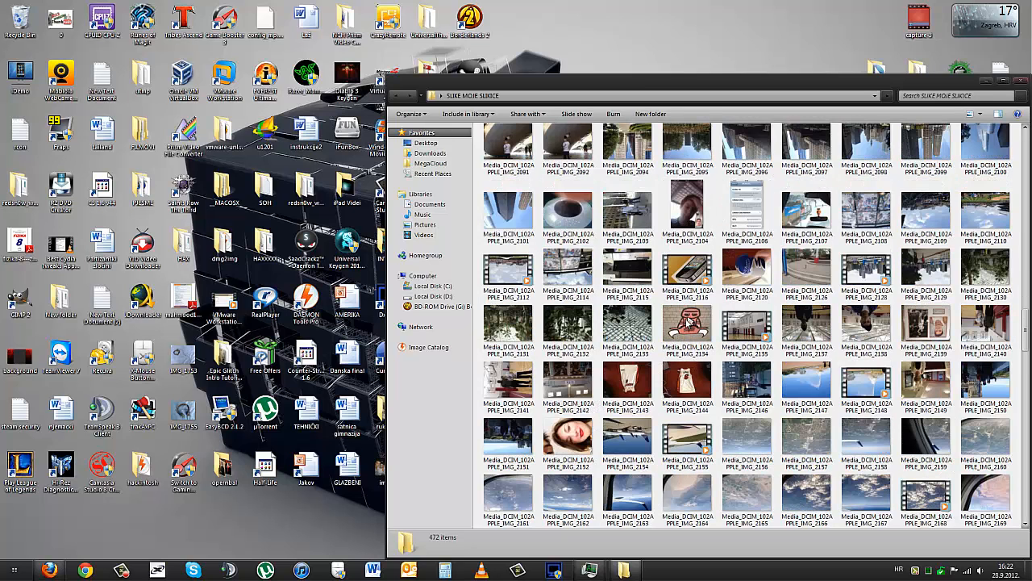
click(508, 379)
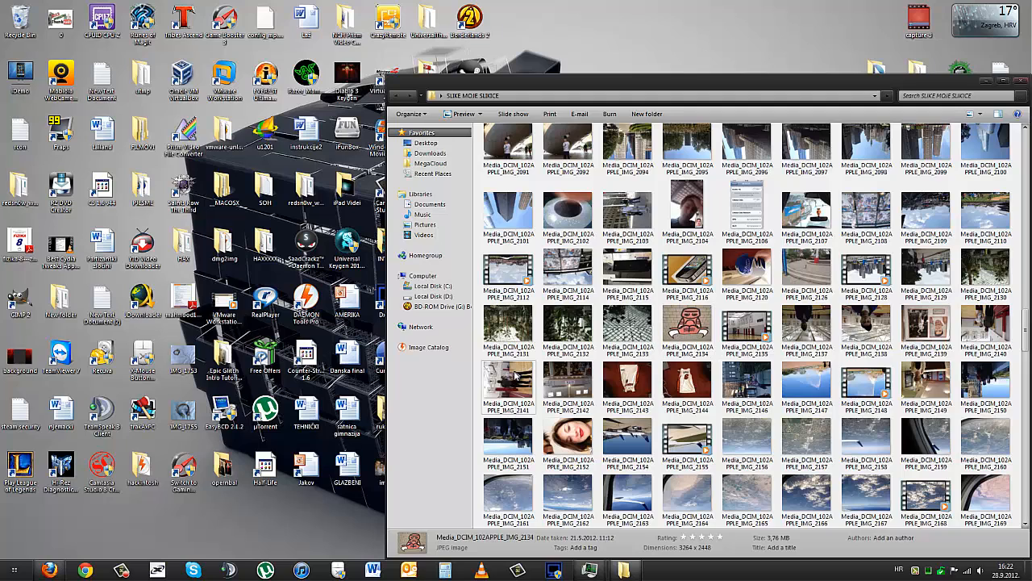
- View IMG_2141, the basketball-court photo, in Windows Photo Viewer and rotate it twice
double_click(508, 383)
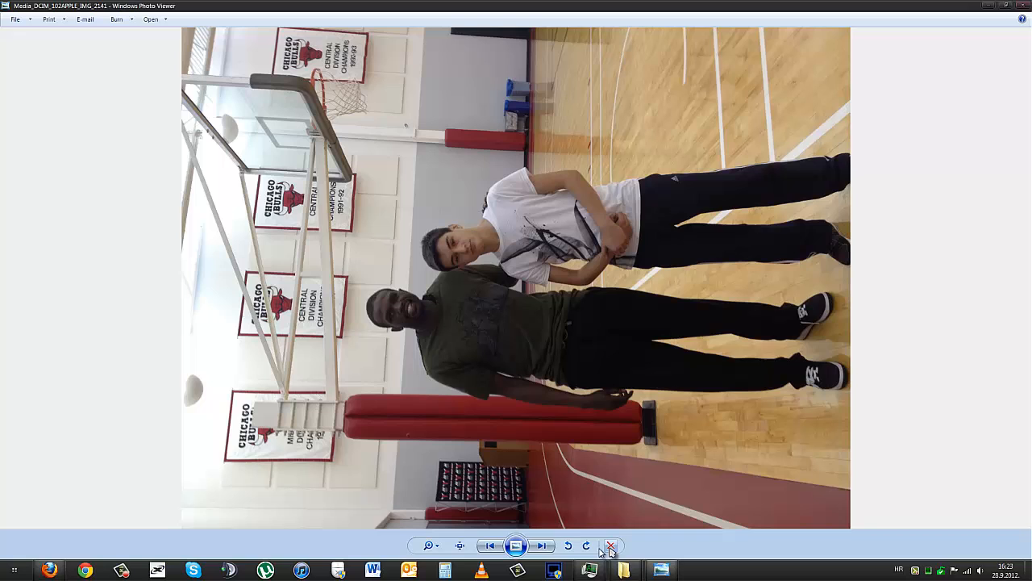
click(571, 545)
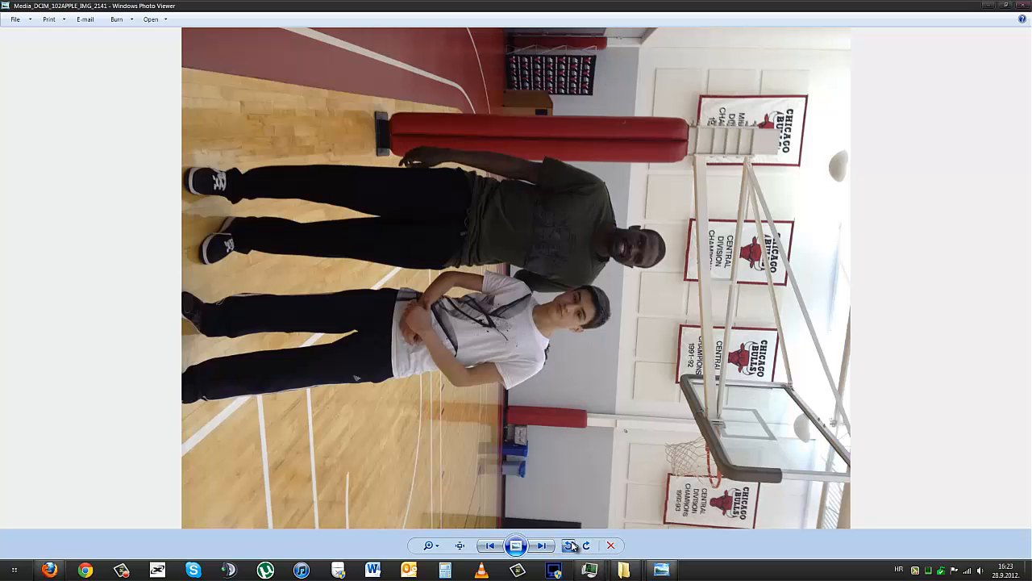
click(567, 545)
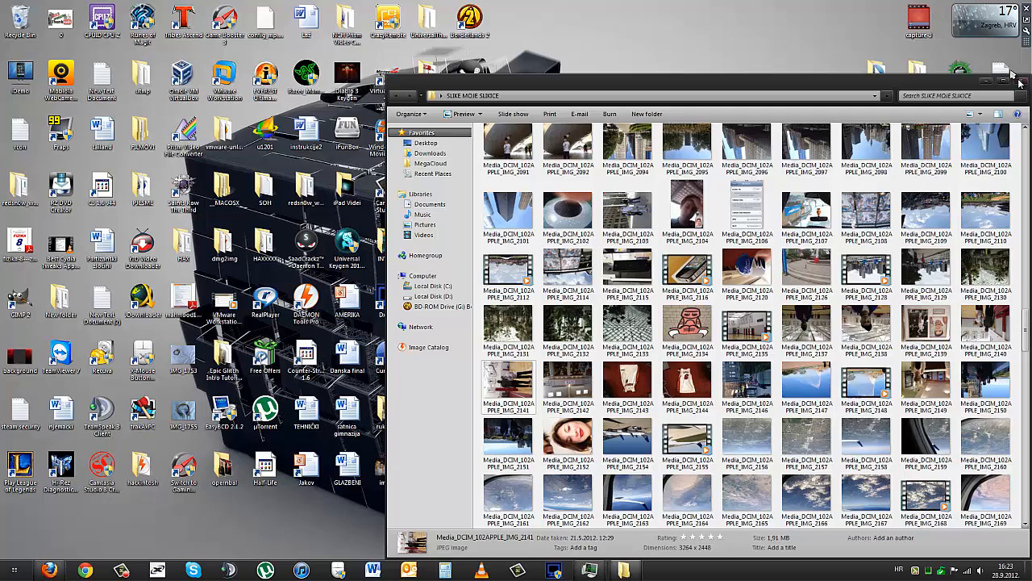
- Close the photo folder window to reveal the Download.com iBackupBot page in Firefox
click(986, 80)
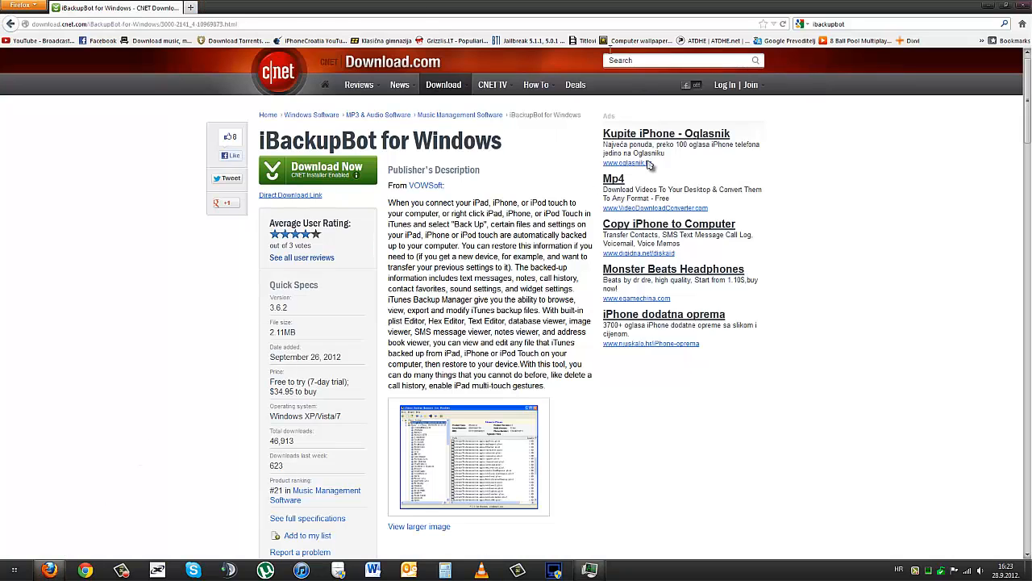
- Bring up the About CNET Installer panel on the Download.com iBackupBot page
click(356, 175)
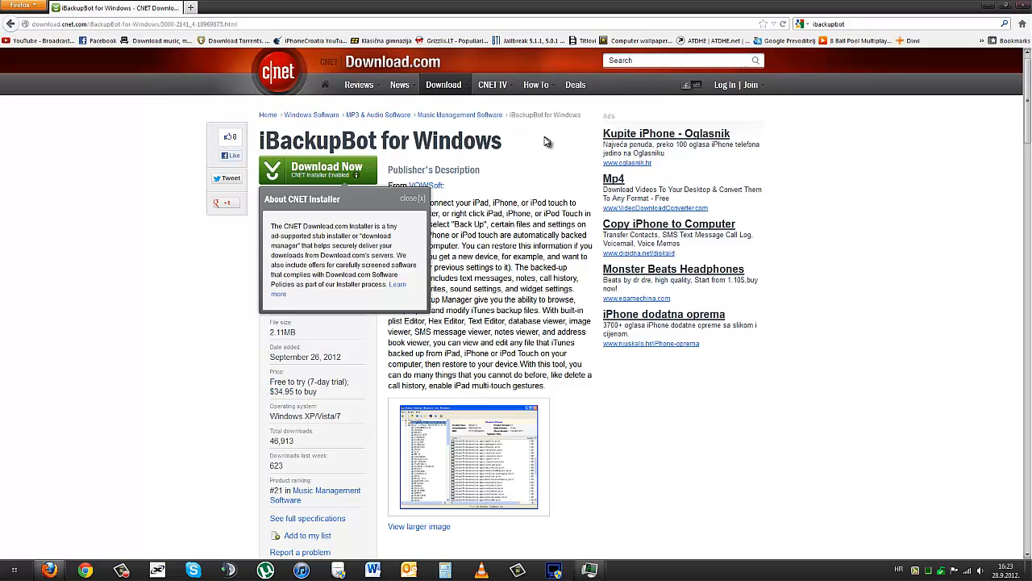
mouse_move(520, 149)
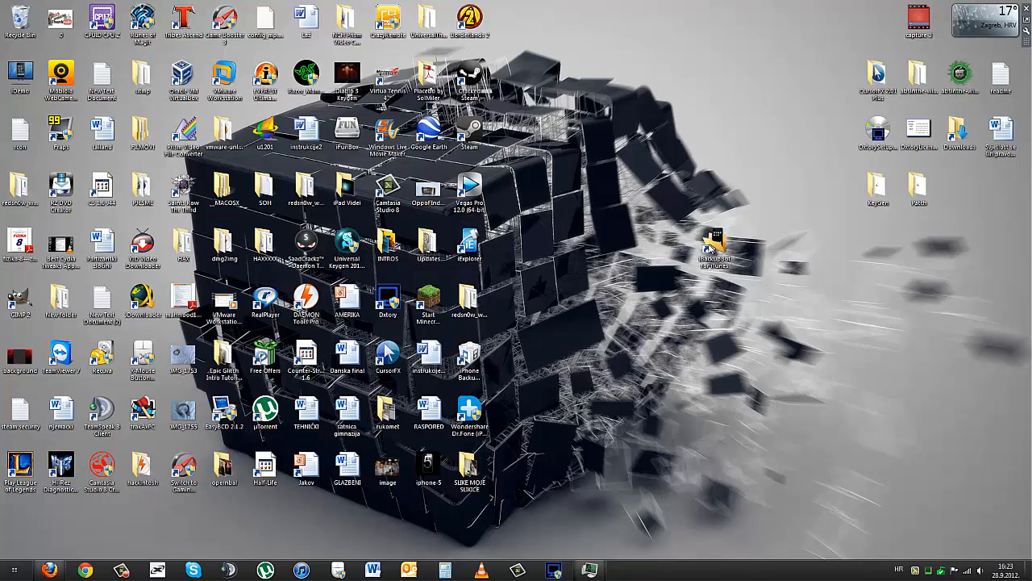
- Launch iBackupBot, dismiss the found-backup message, and select the 12. 6. 2012 iPhone4,1 backup
drag(713, 242, 603, 181)
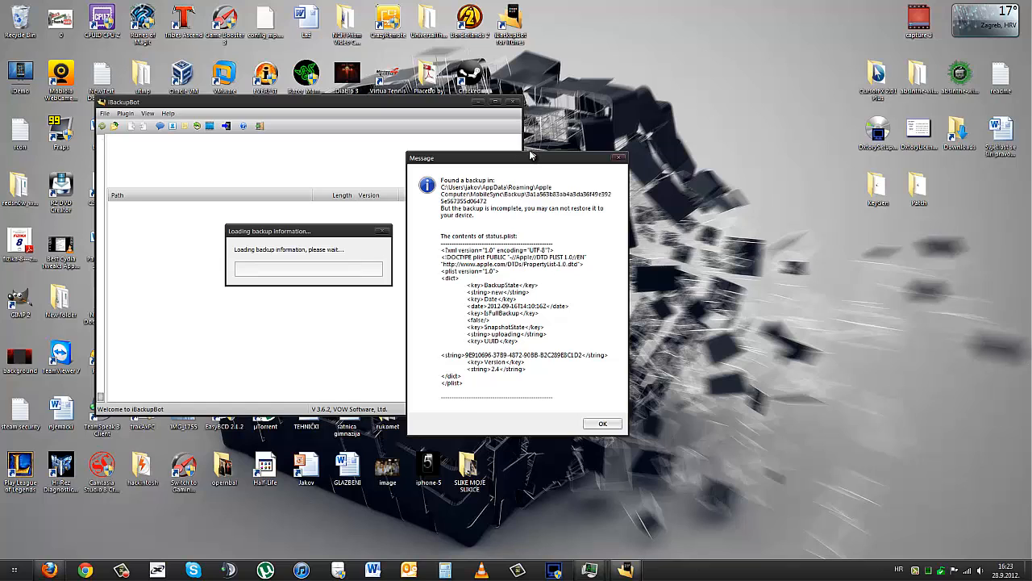
click(603, 424)
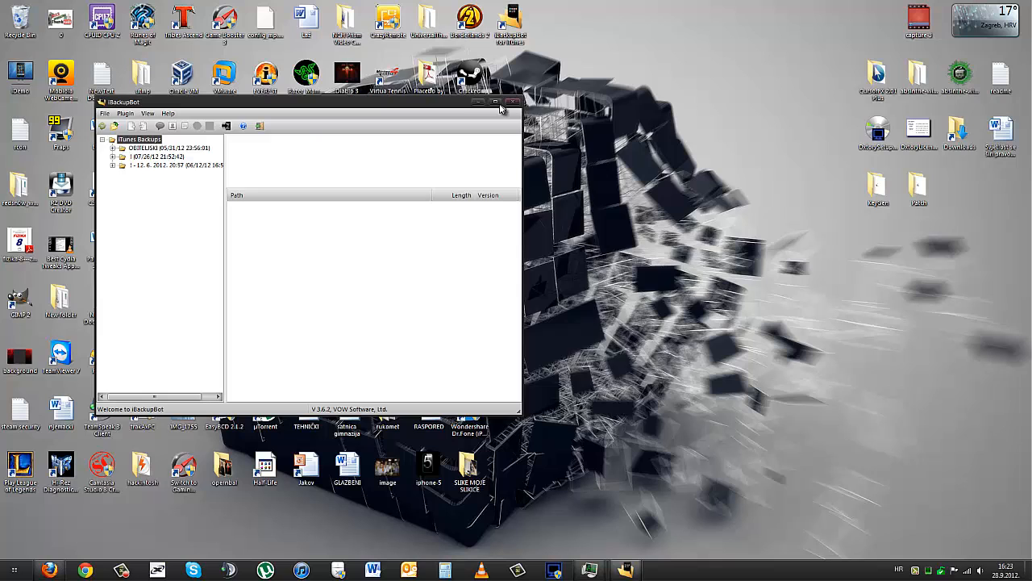
click(504, 102)
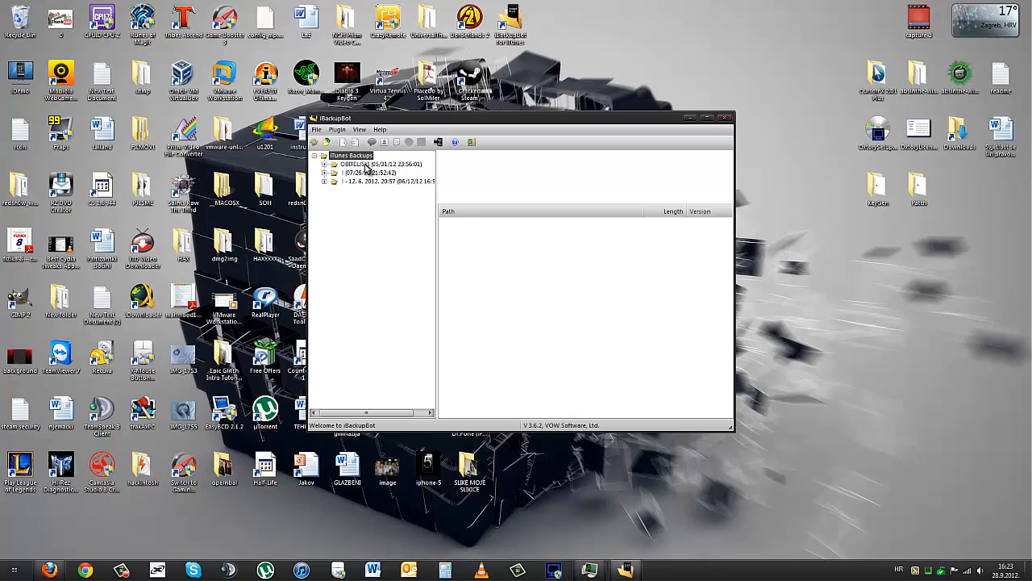
click(370, 180)
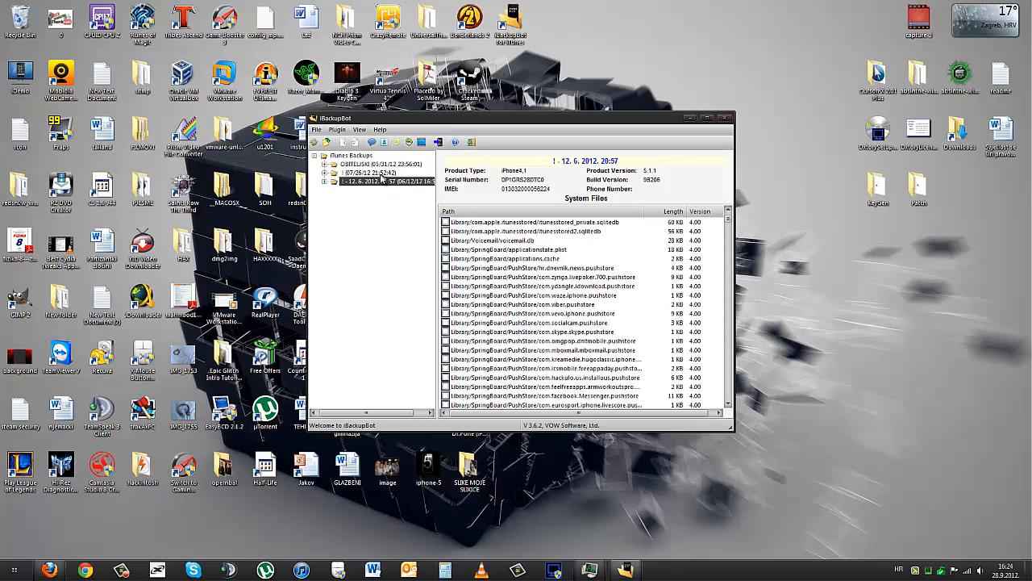
click(367, 173)
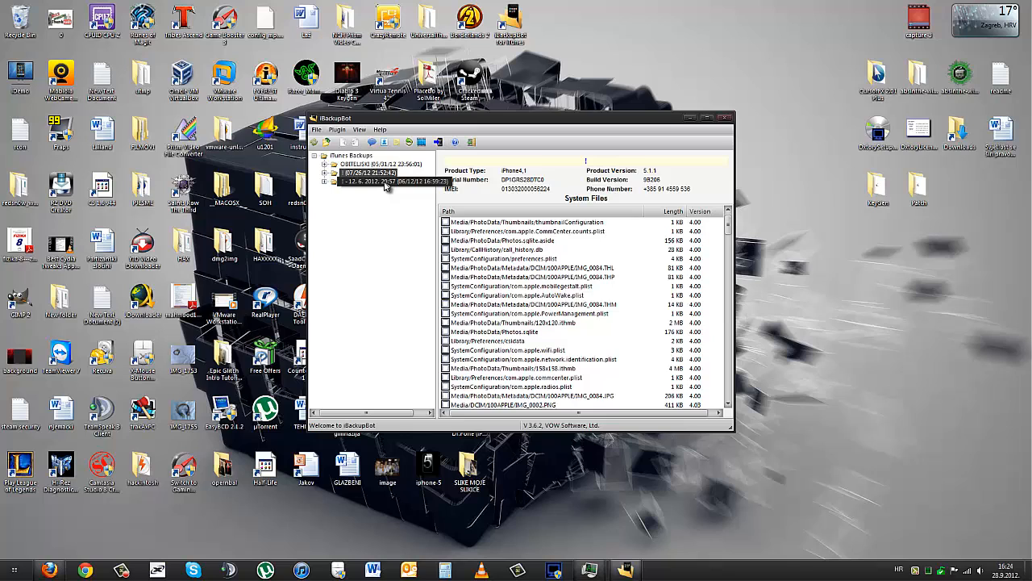
- Select the 12. 6. 2012. 20:57 backup in the iTunes Backups tree to list its system files
click(386, 181)
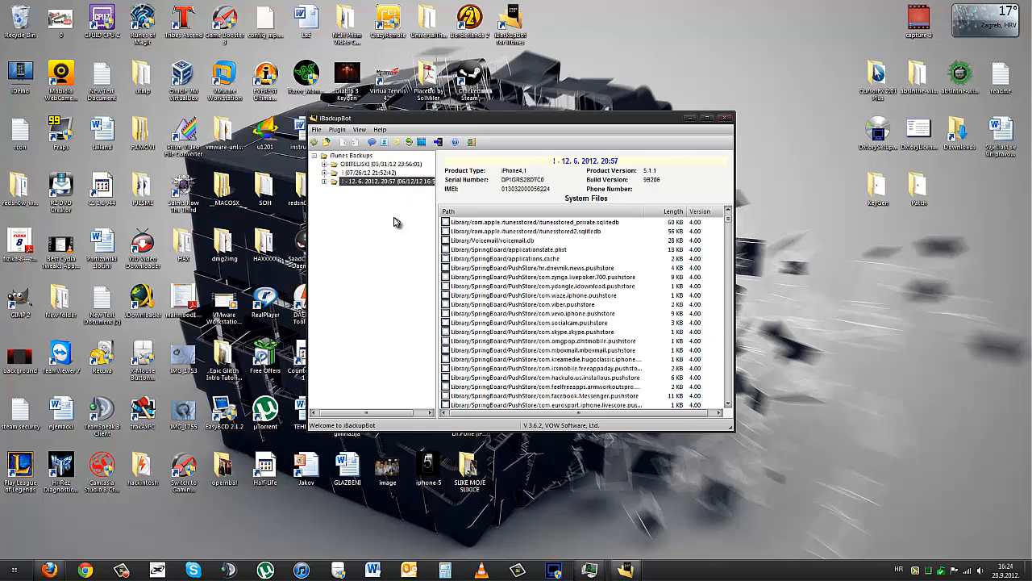
mouse_move(649, 129)
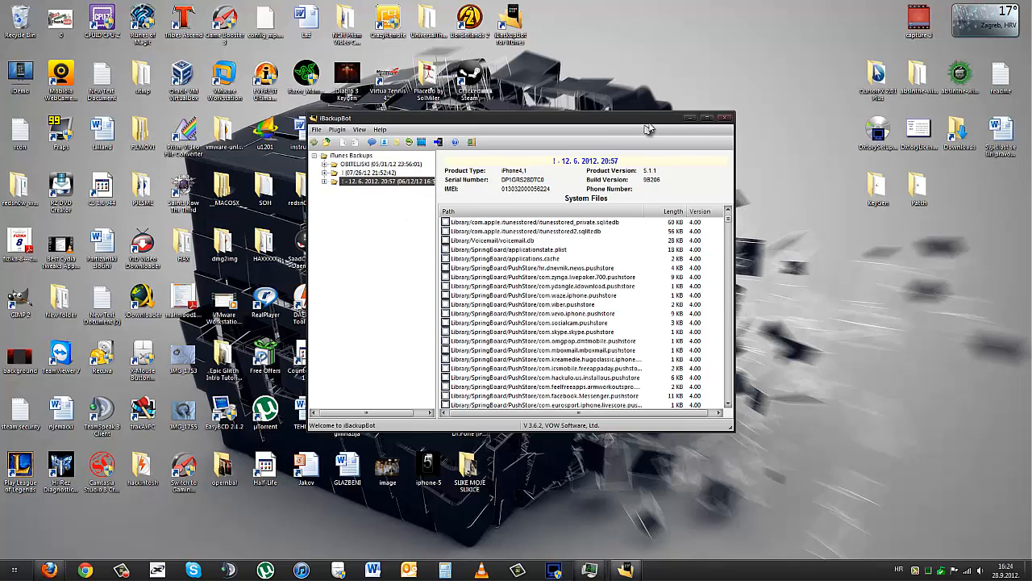
mouse_move(420, 142)
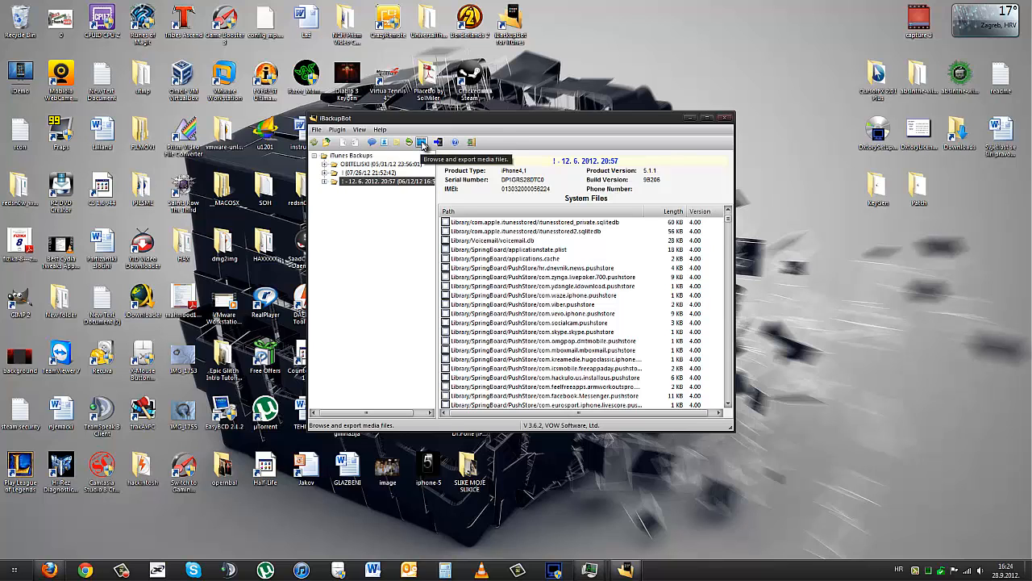
- Open the Media Browser for this backup and scroll through its Camera Roll photos and videos
click(422, 142)
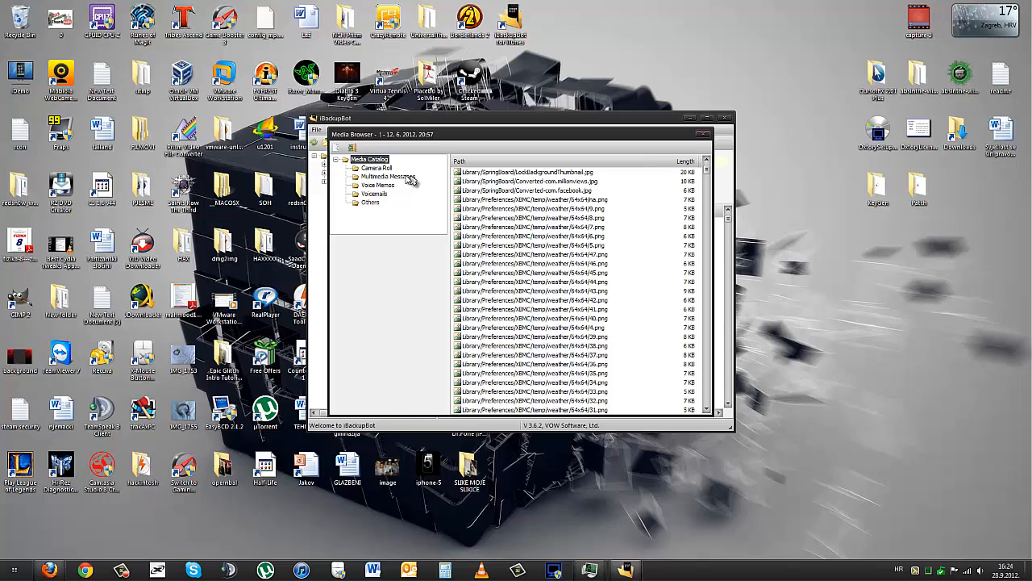
click(375, 168)
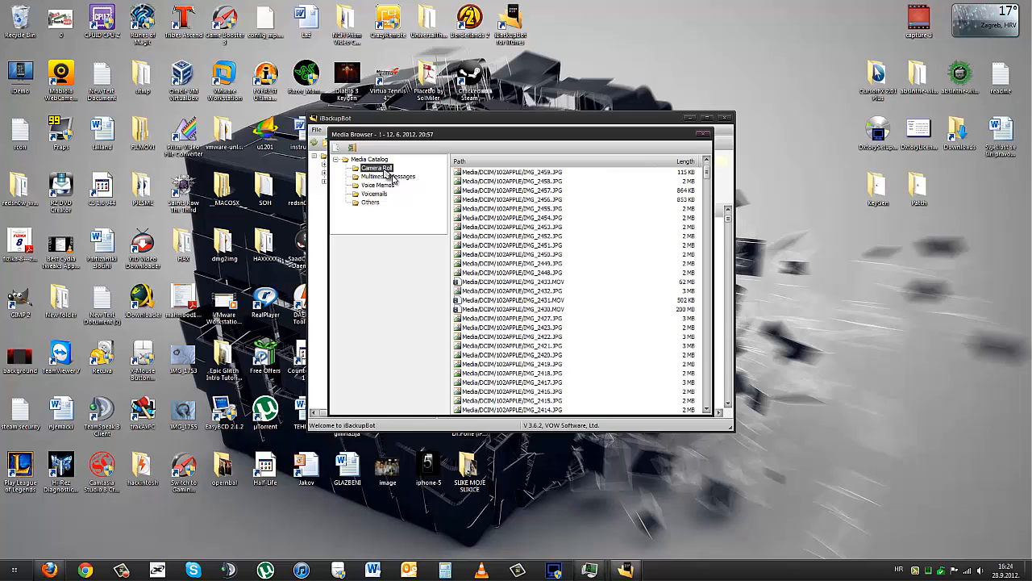
mouse_move(707, 177)
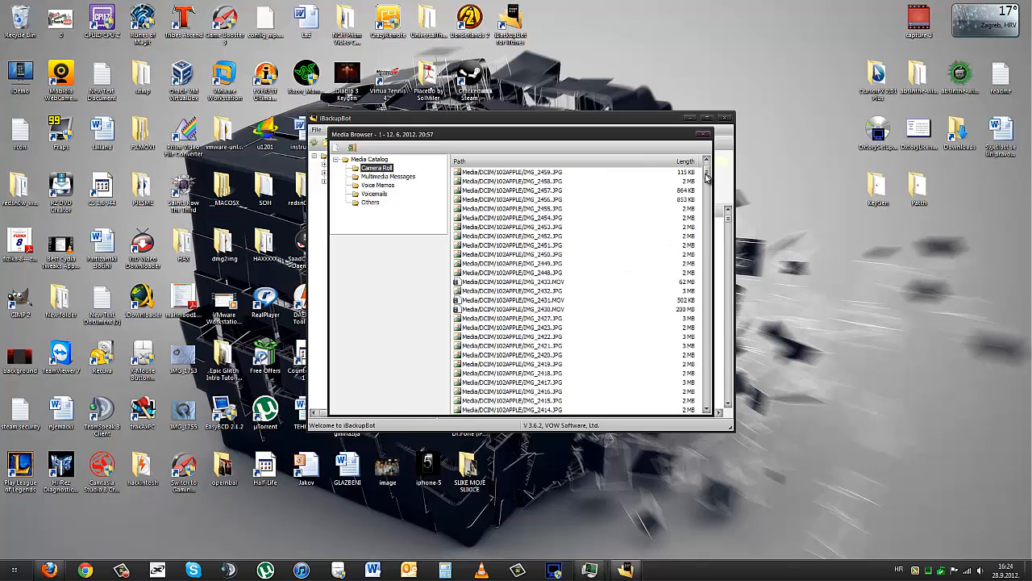
scroll(down, 3)
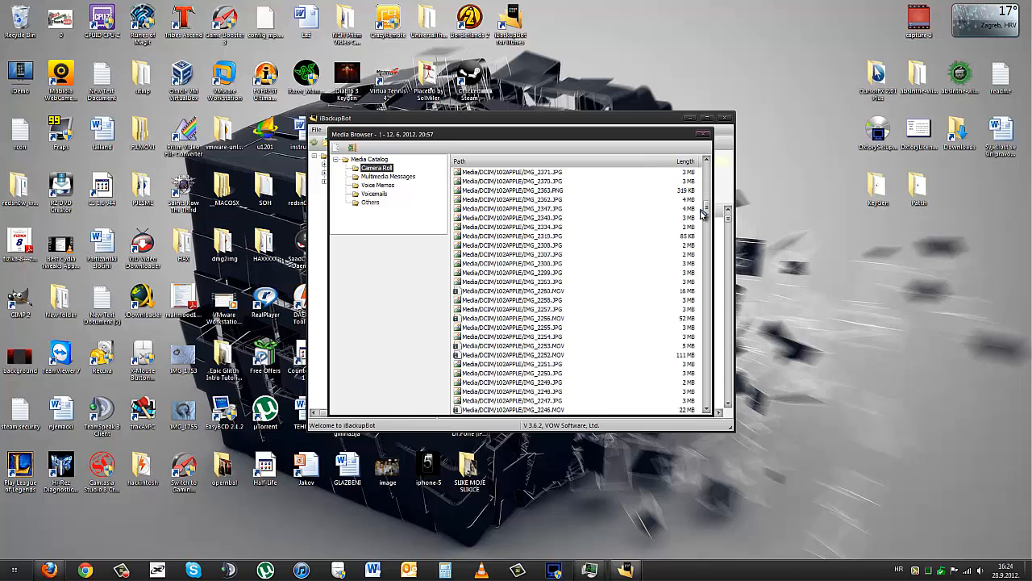
scroll(down, 3)
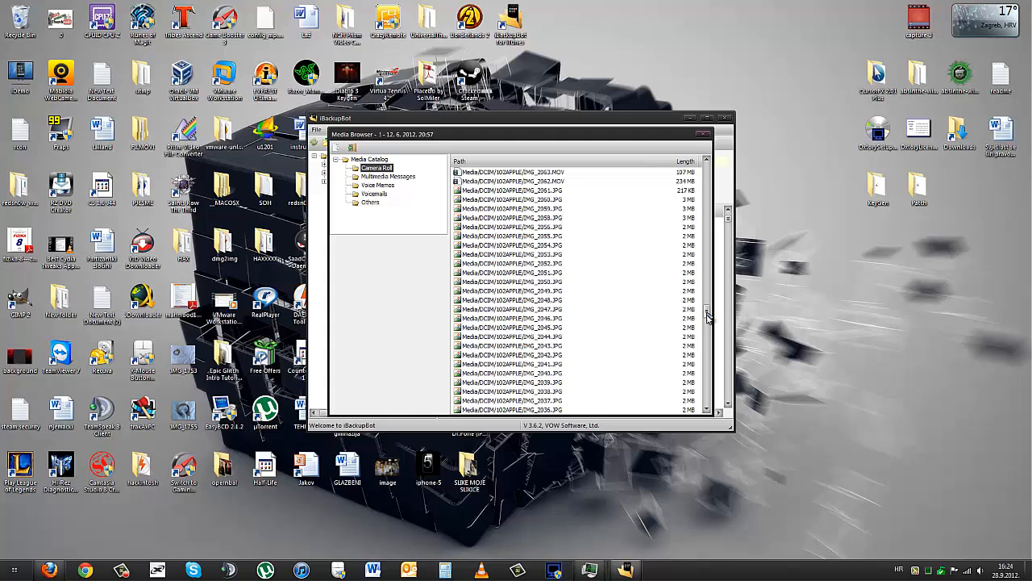
scroll(down, 3)
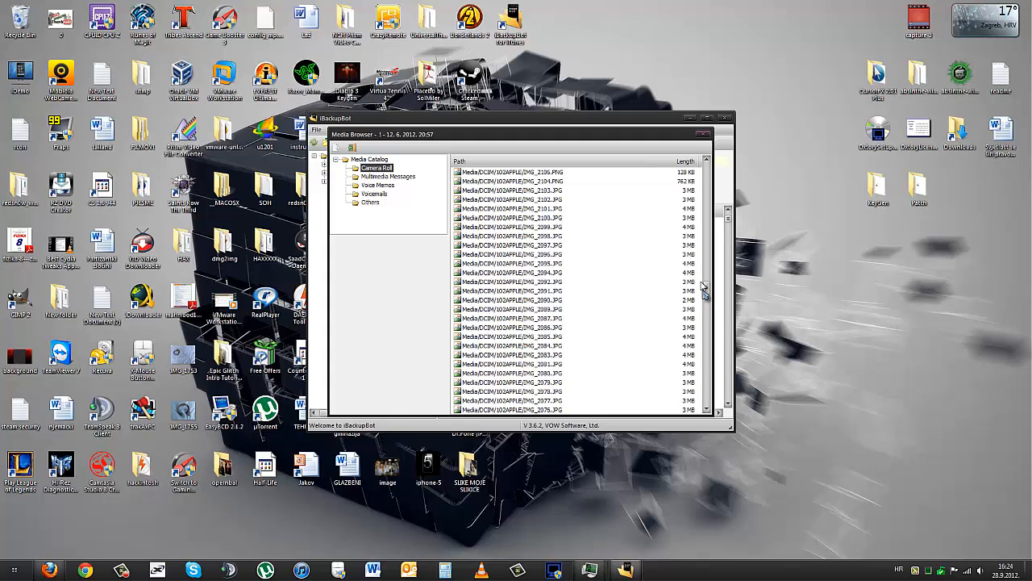
scroll(down, 3)
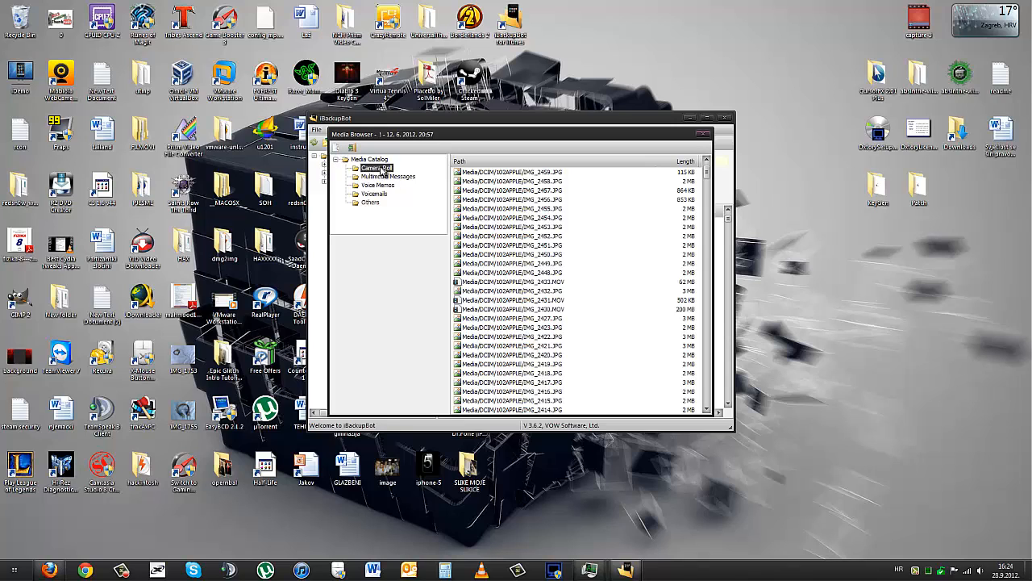
mouse_move(336, 148)
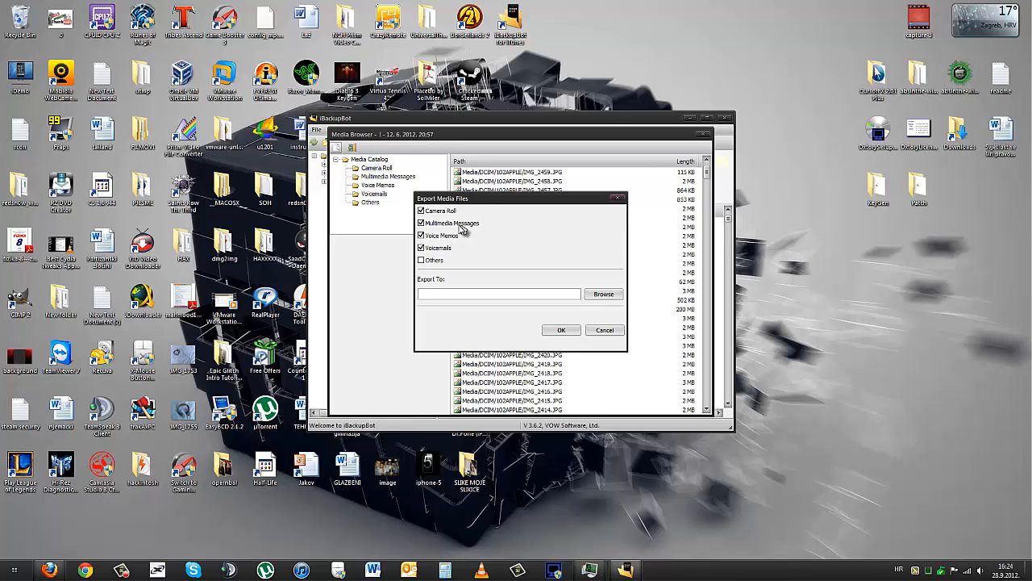
- Export only Camera Roll media to SLIKE MOJE SLIKICE, excluding messages and voice memos, then close iBackupBot
click(421, 223)
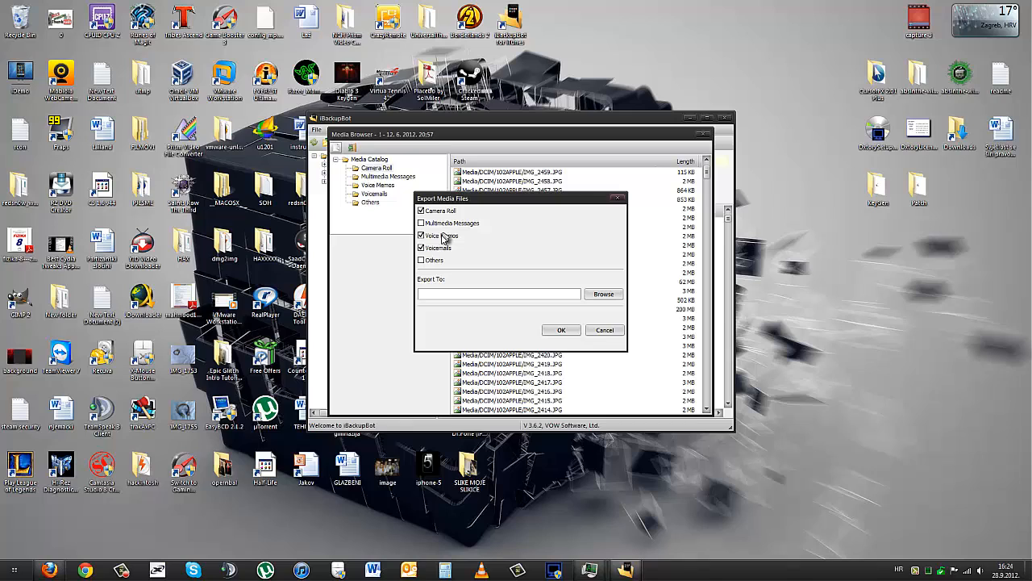
click(421, 234)
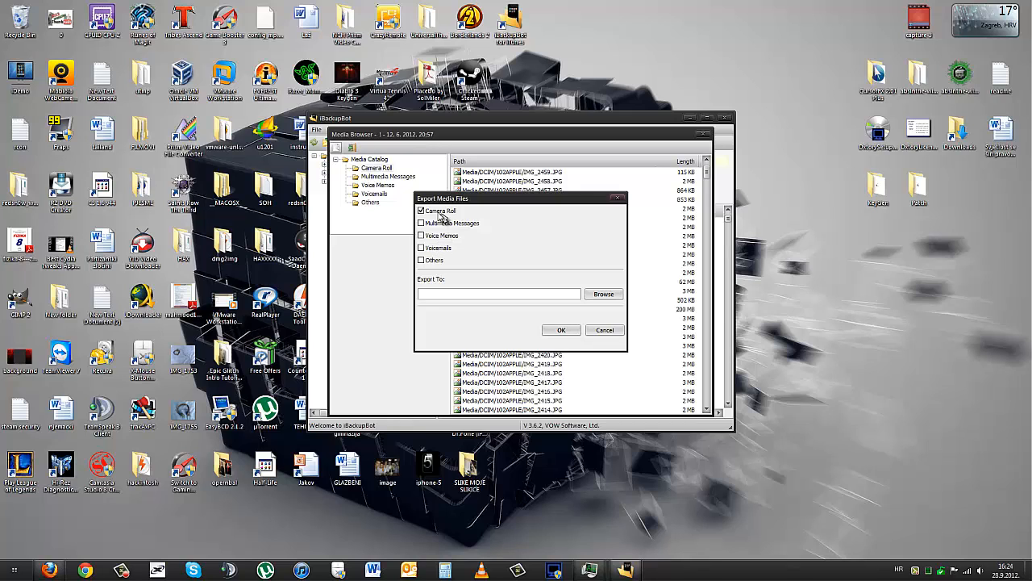
click(603, 293)
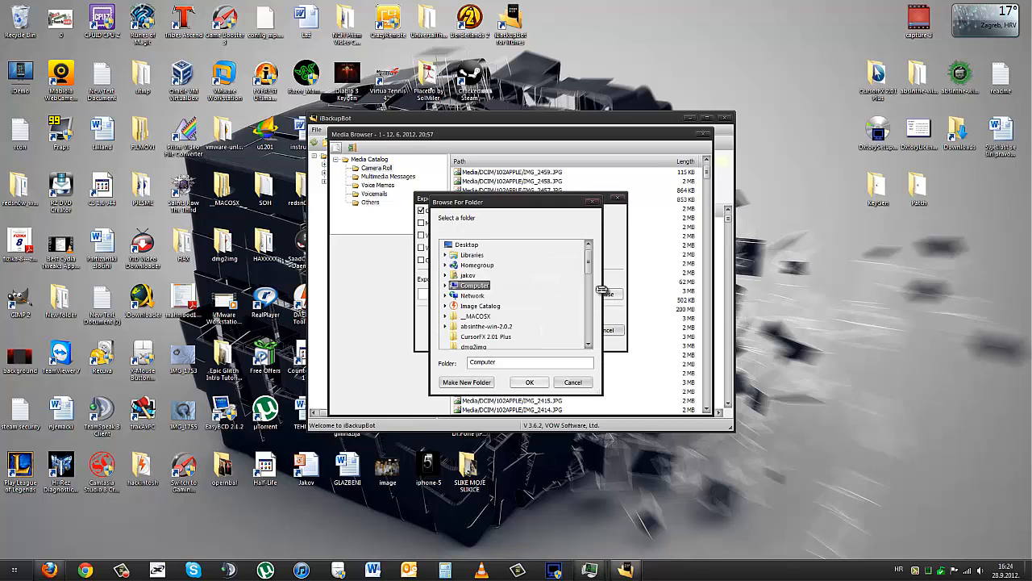
click(446, 275)
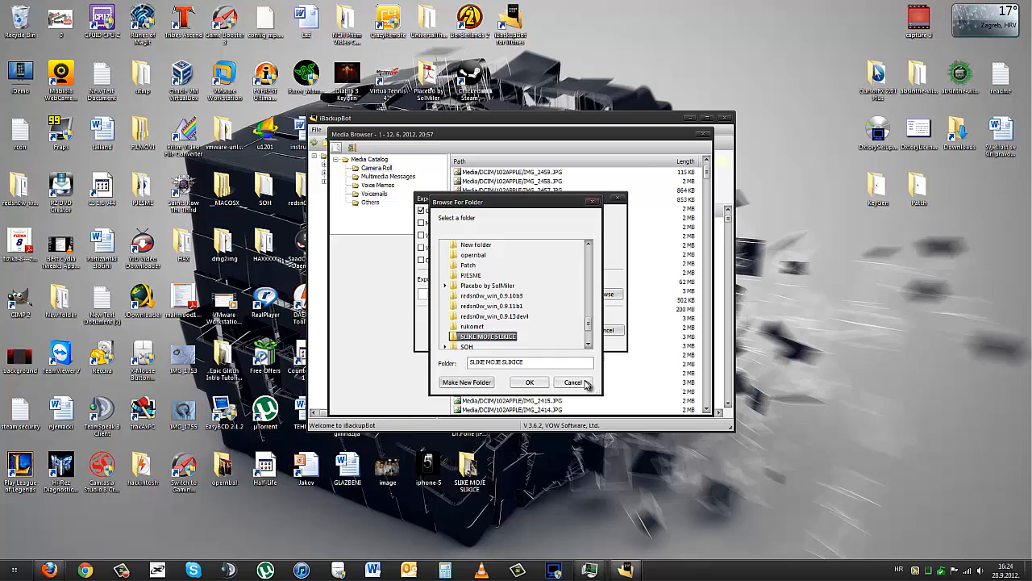
click(572, 381)
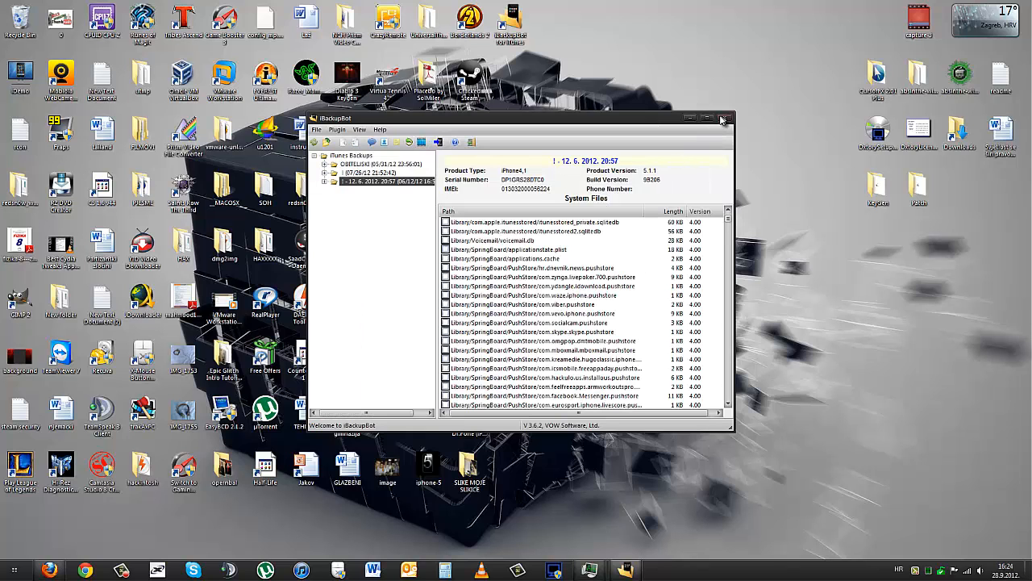
click(722, 117)
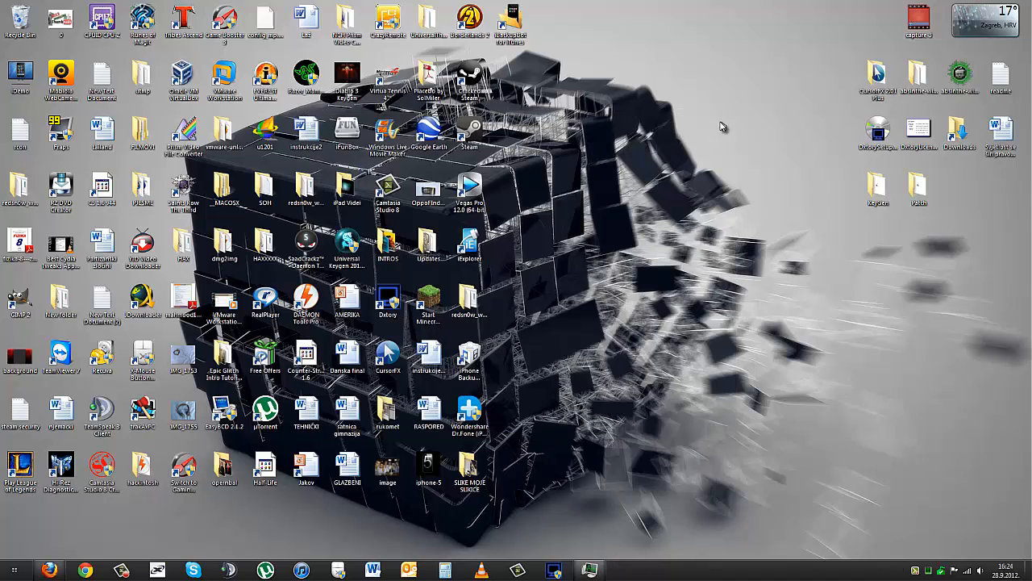
mouse_move(510, 384)
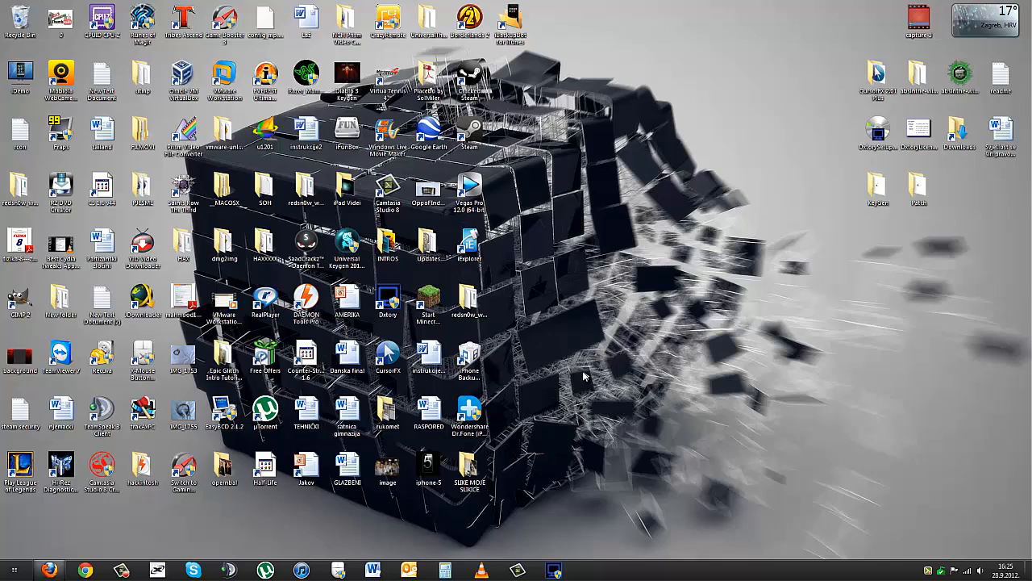
mouse_move(472, 458)
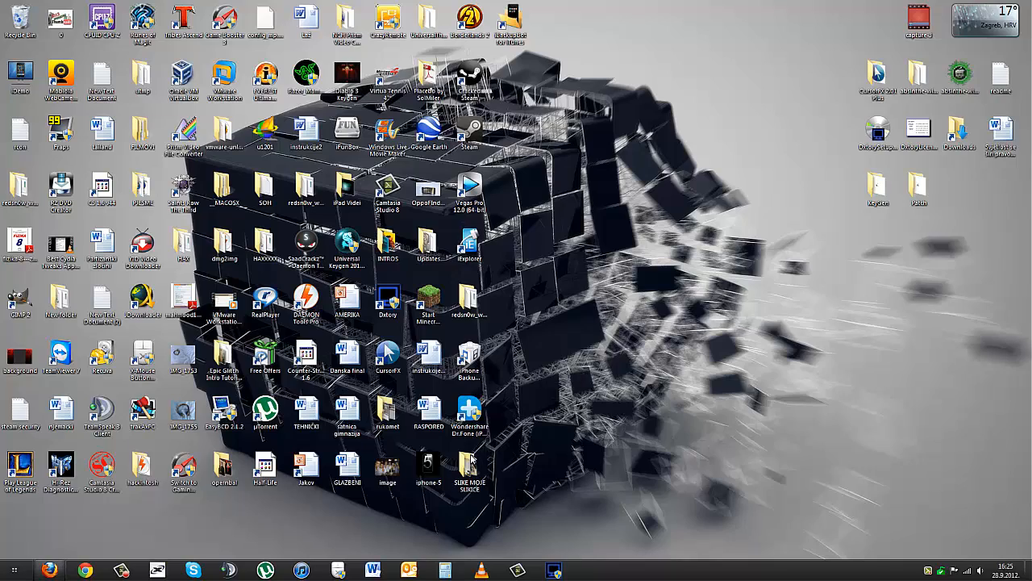
- Open the SLIKE MOJE SLIKICE folder and scroll to the Media_PhotoData images at its end
double_click(469, 466)
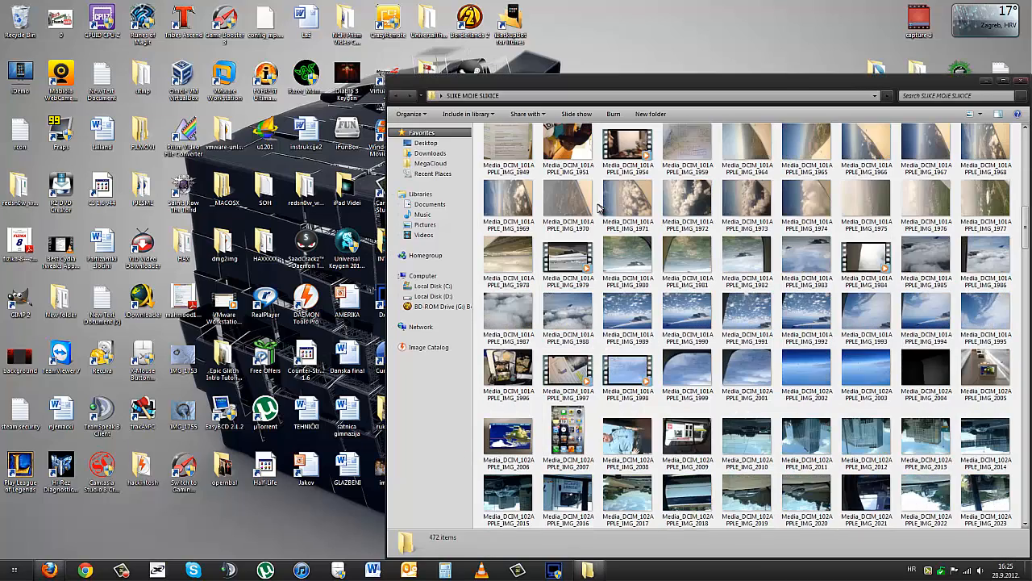
scroll(down, 3)
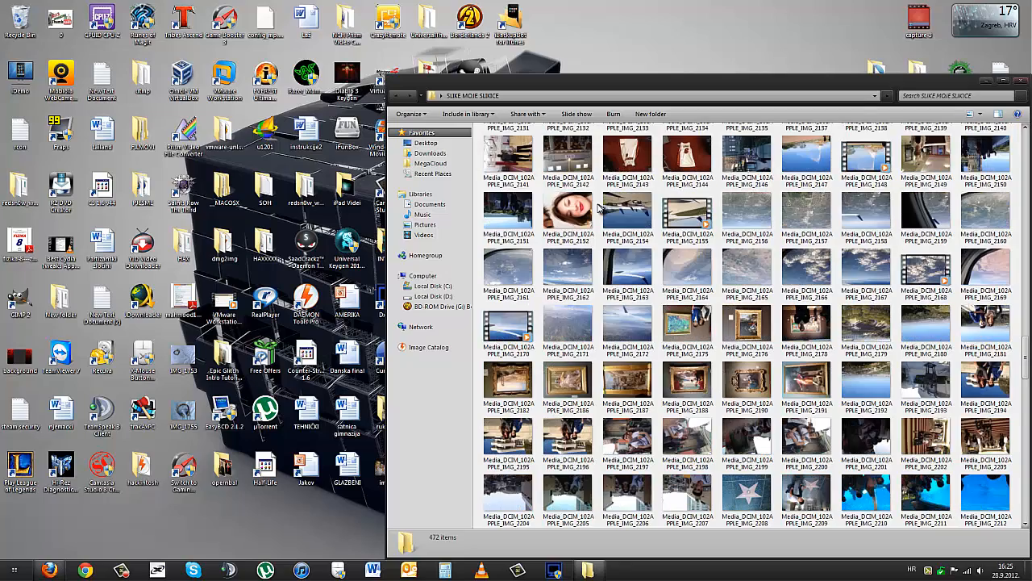
scroll(down, 3)
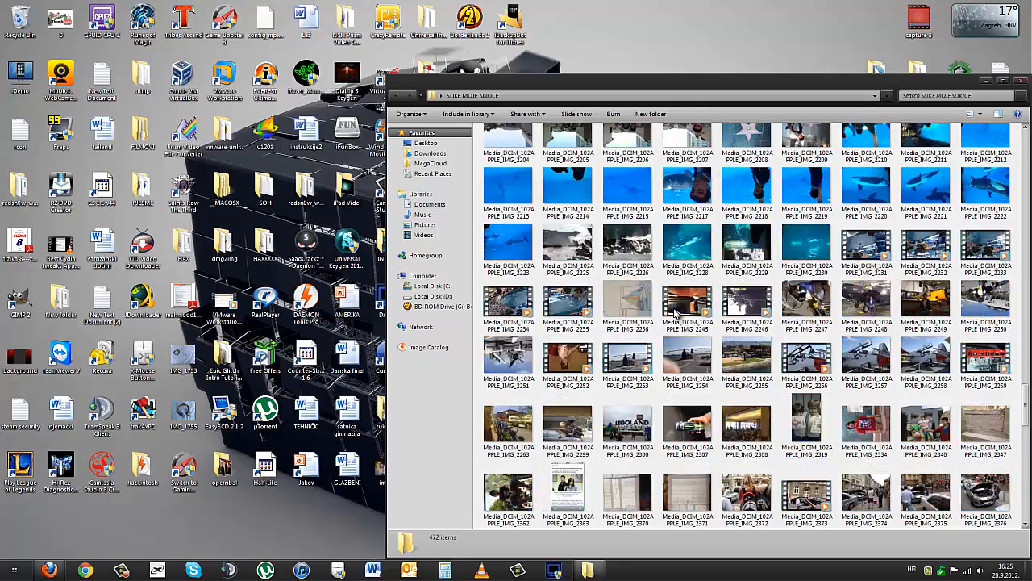
scroll(down, 3)
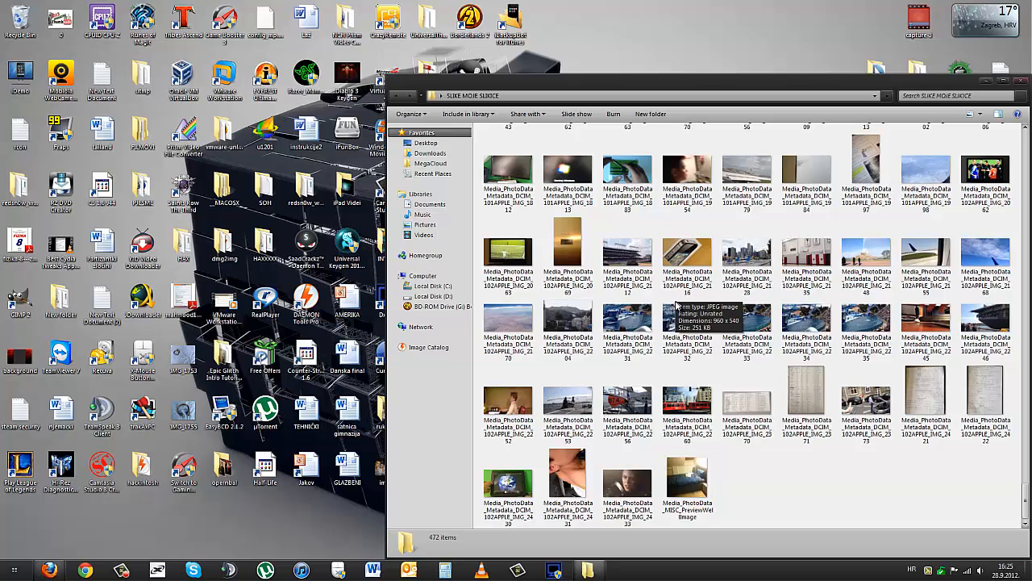
mouse_move(926, 178)
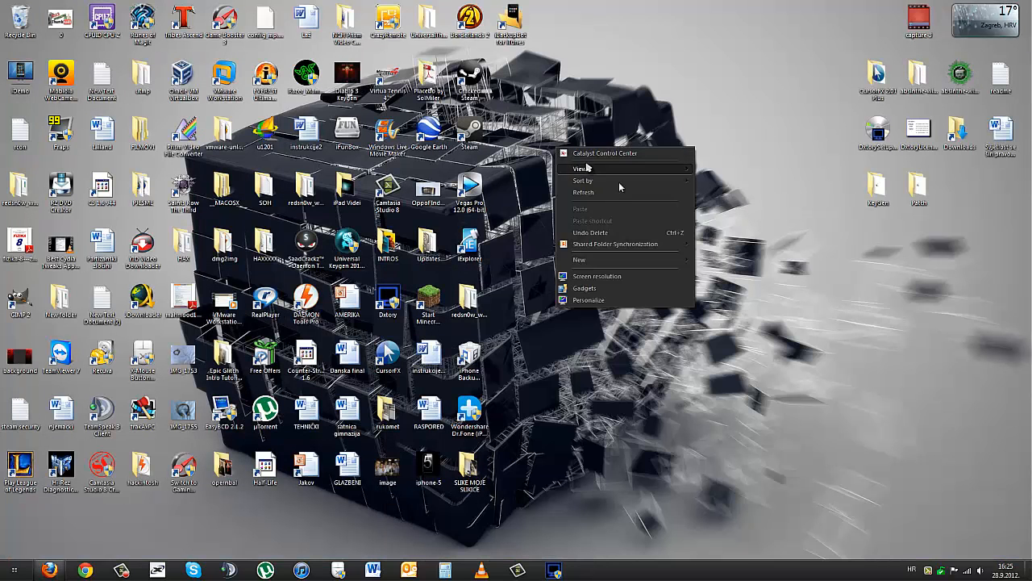
- Dismiss the desktop shortcut menu, leaving only the Windows desktop showing
click(605, 198)
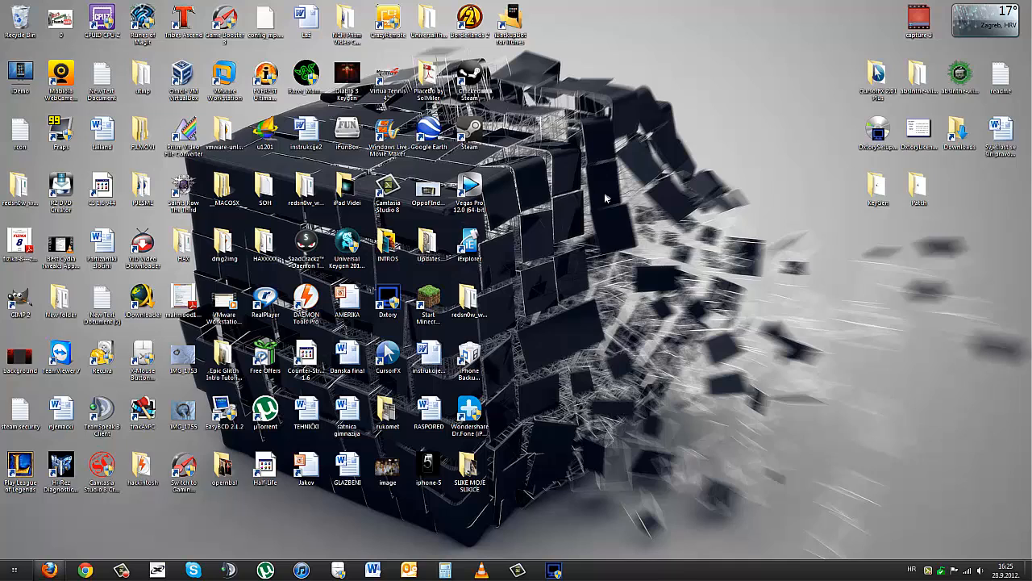
mouse_move(635, 192)
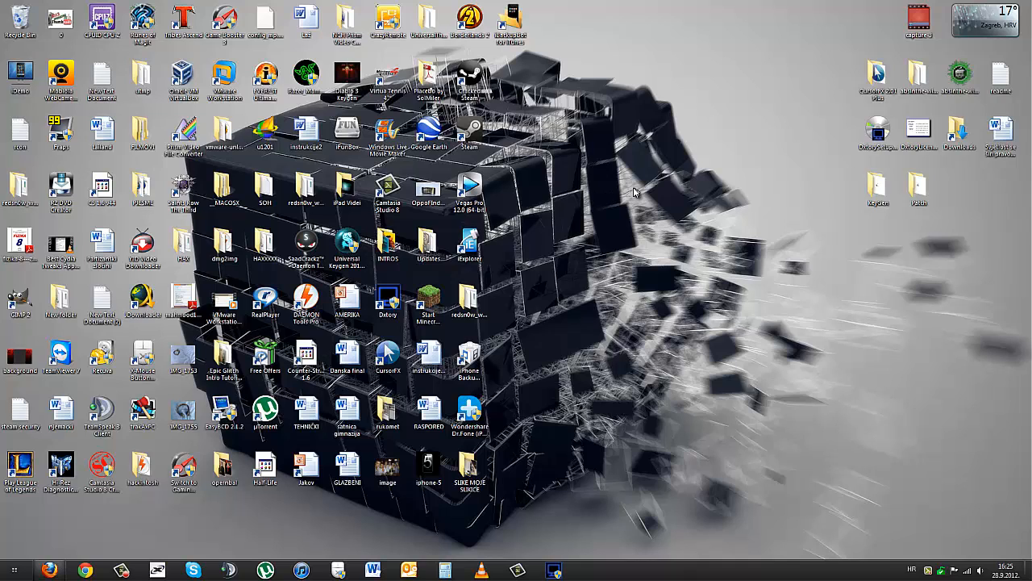
mouse_move(651, 226)
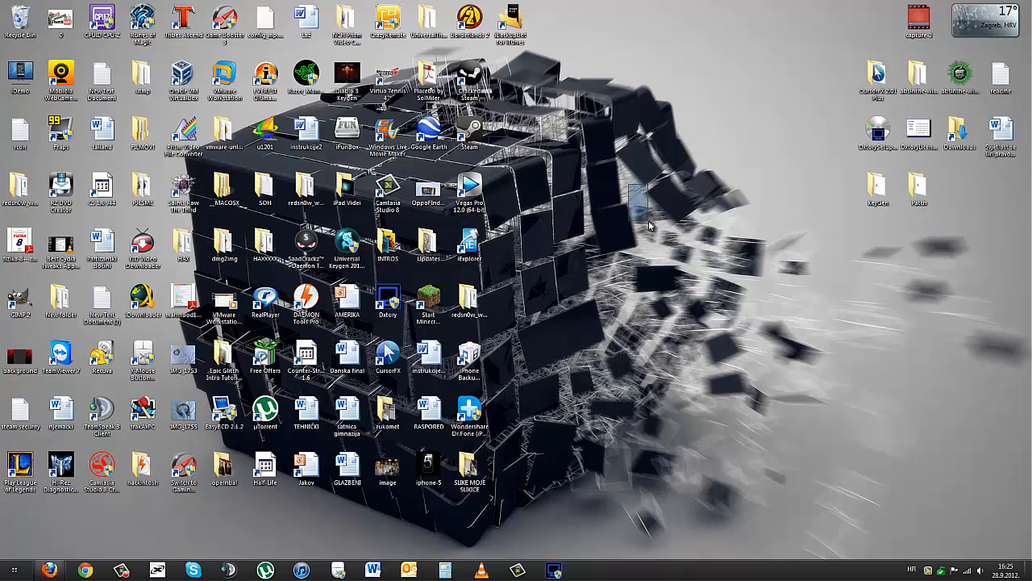